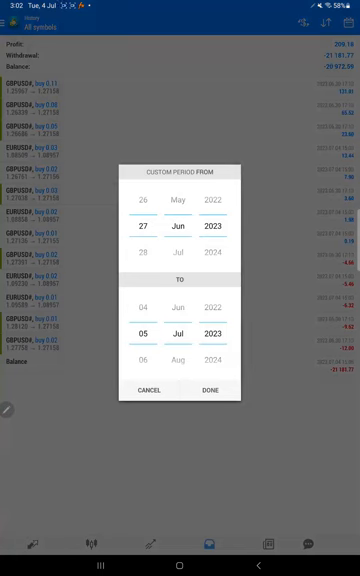
scroll("down", 3)
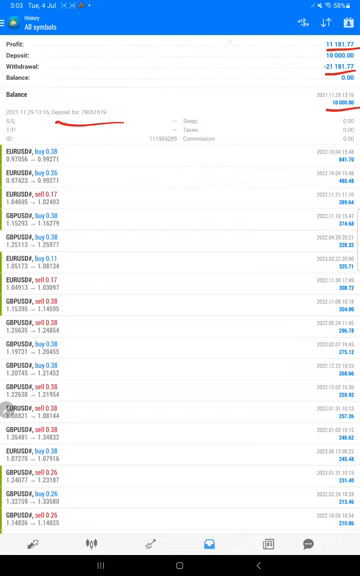
scroll("down", 3)
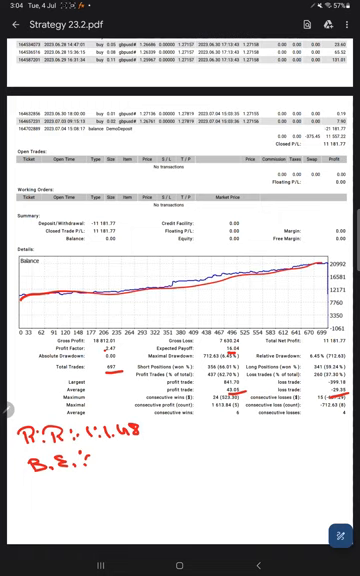
type("4")
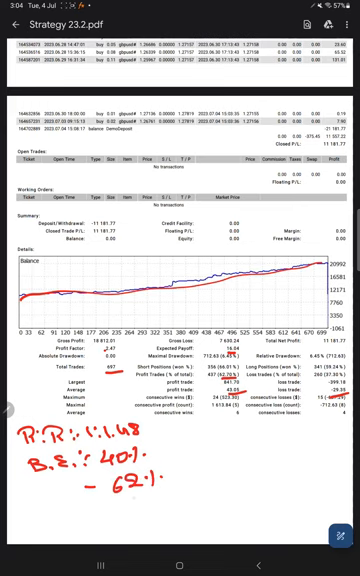
type("221")
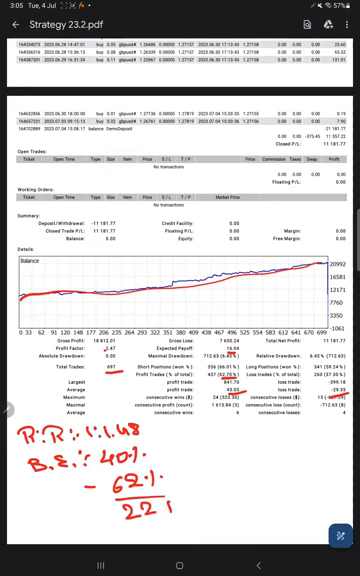